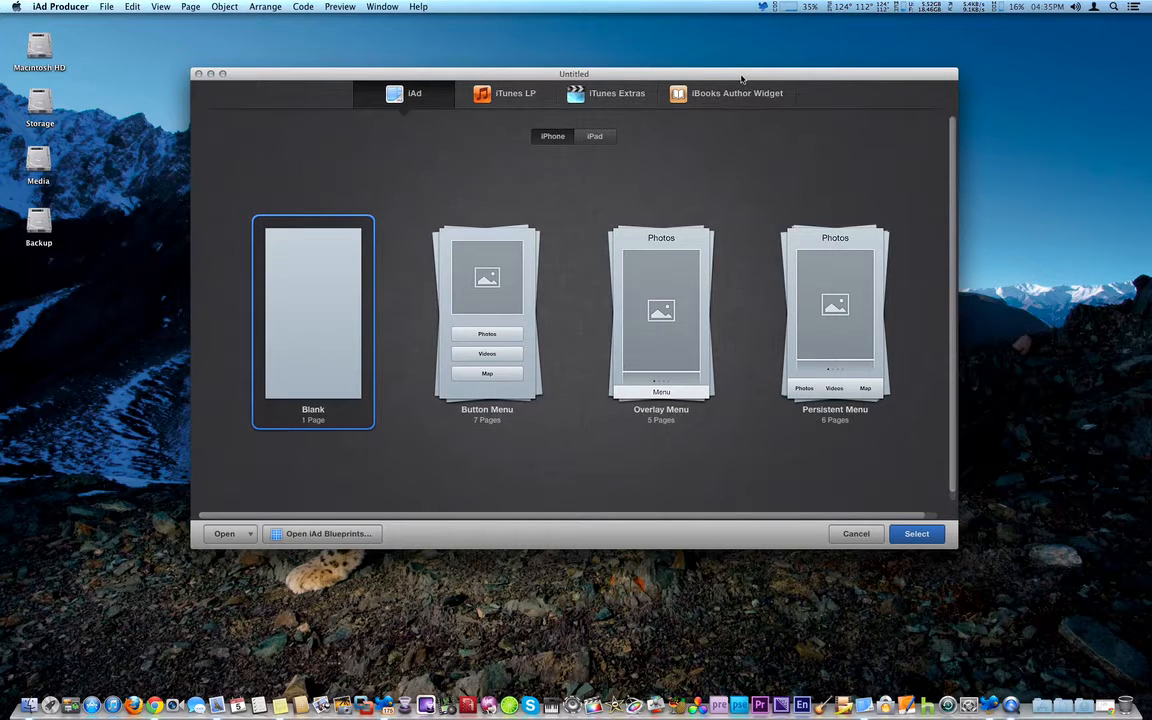
# - Switch the template chooser to the iBooks Author Widget templates
pyautogui.click(728, 94)
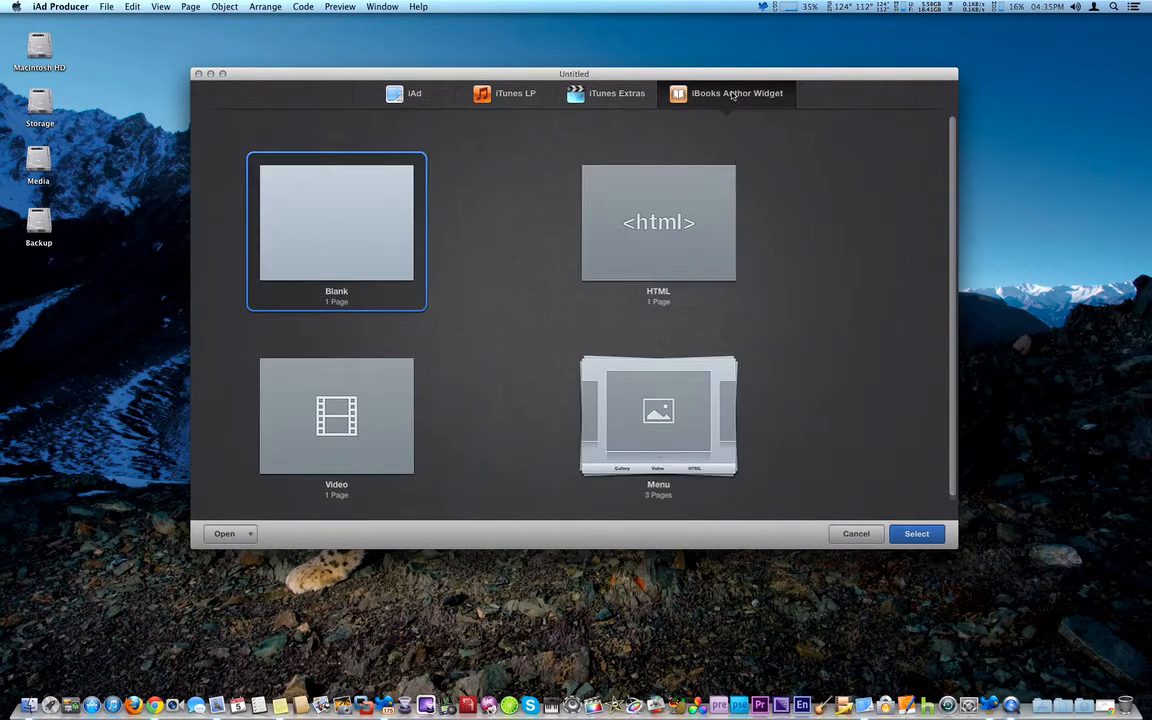
# - Select the Video widget template from the iBooks Author Widget list
pyautogui.click(728, 94)
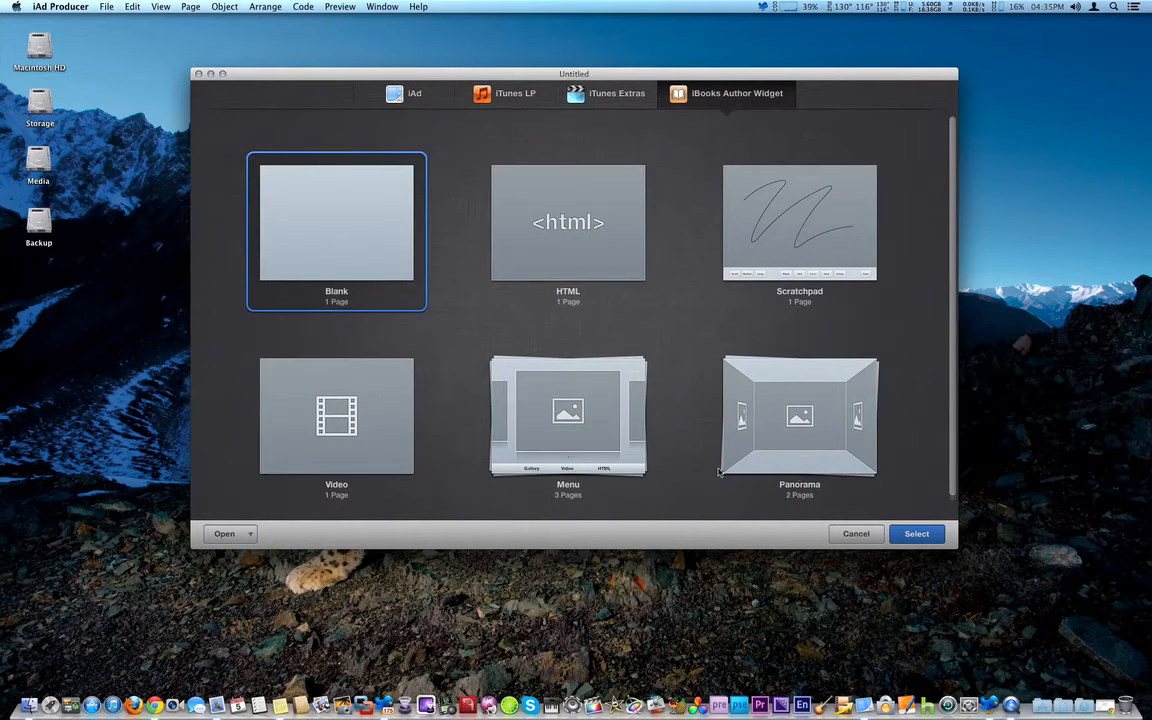
pyautogui.moveTo(392, 124)
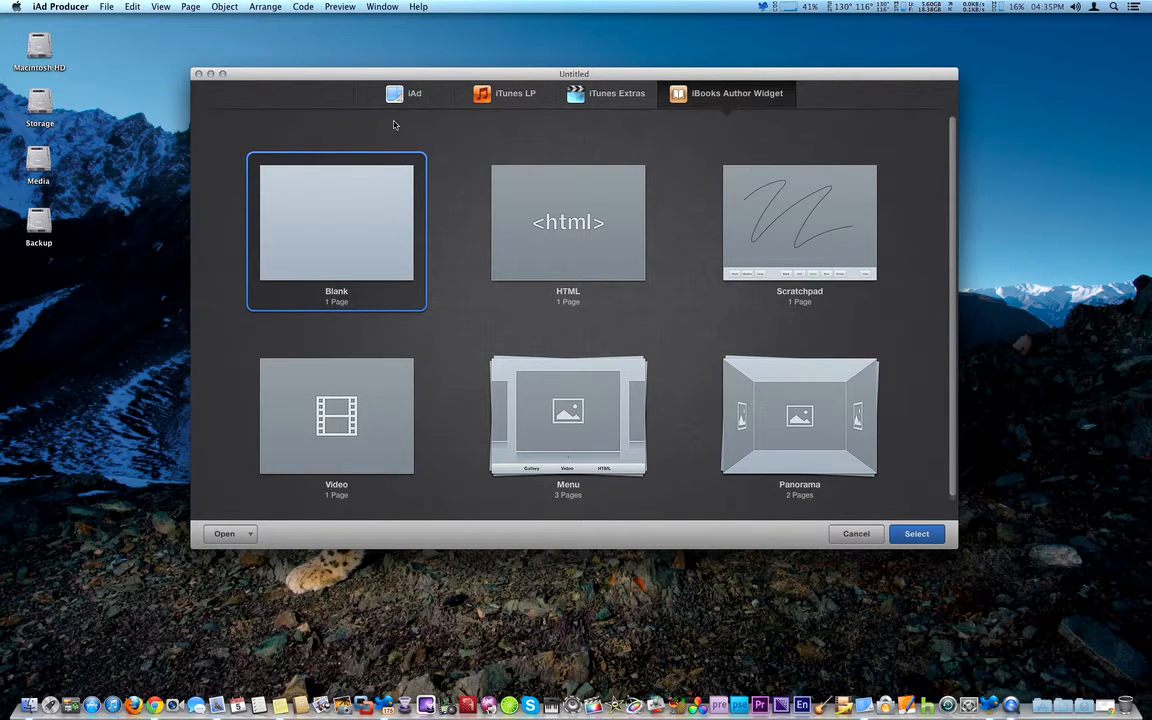
pyautogui.moveTo(578, 216)
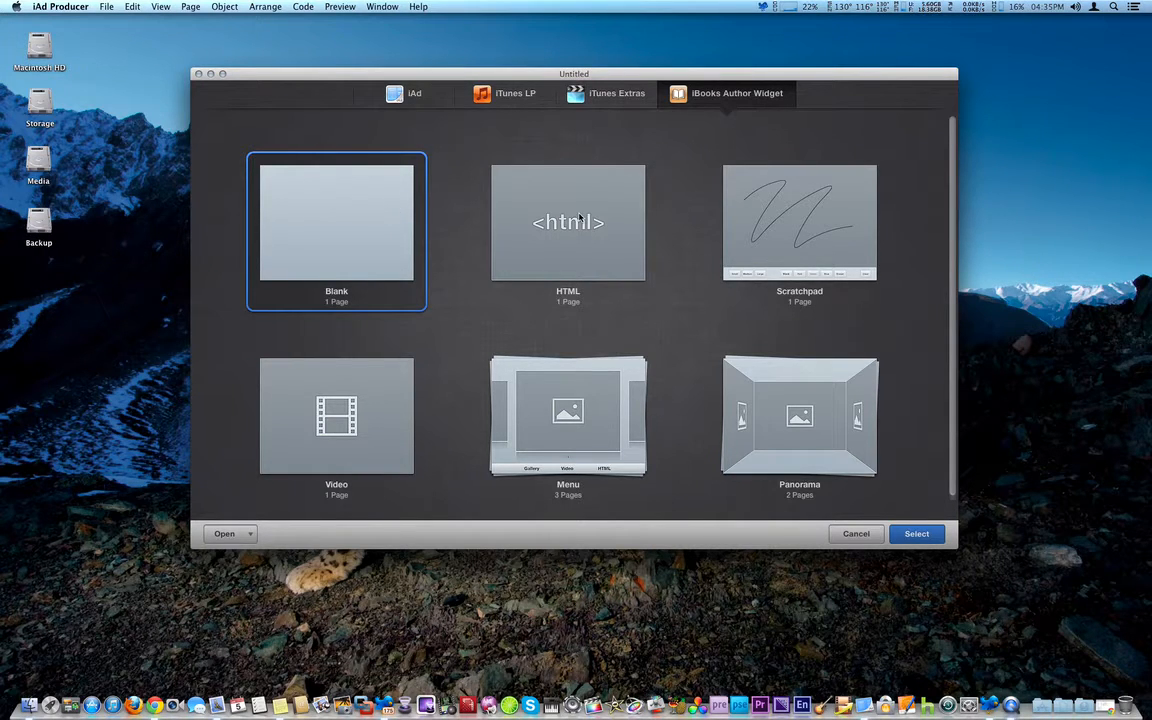
pyautogui.moveTo(790, 408)
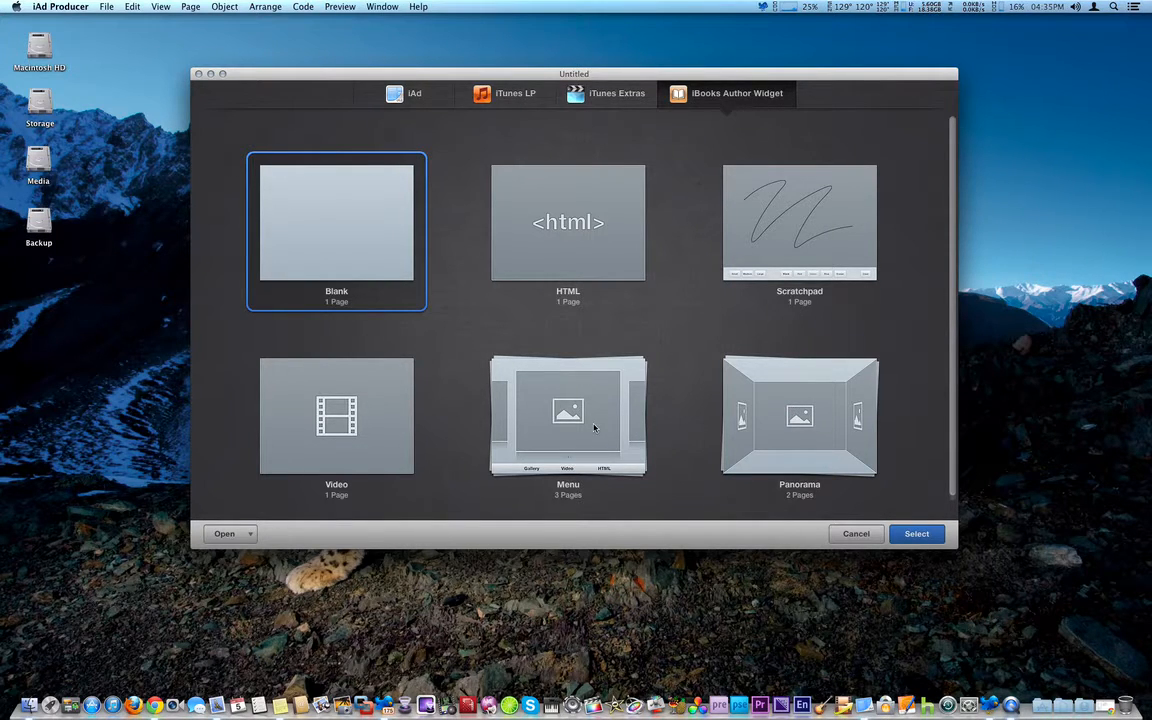
pyautogui.moveTo(336, 436)
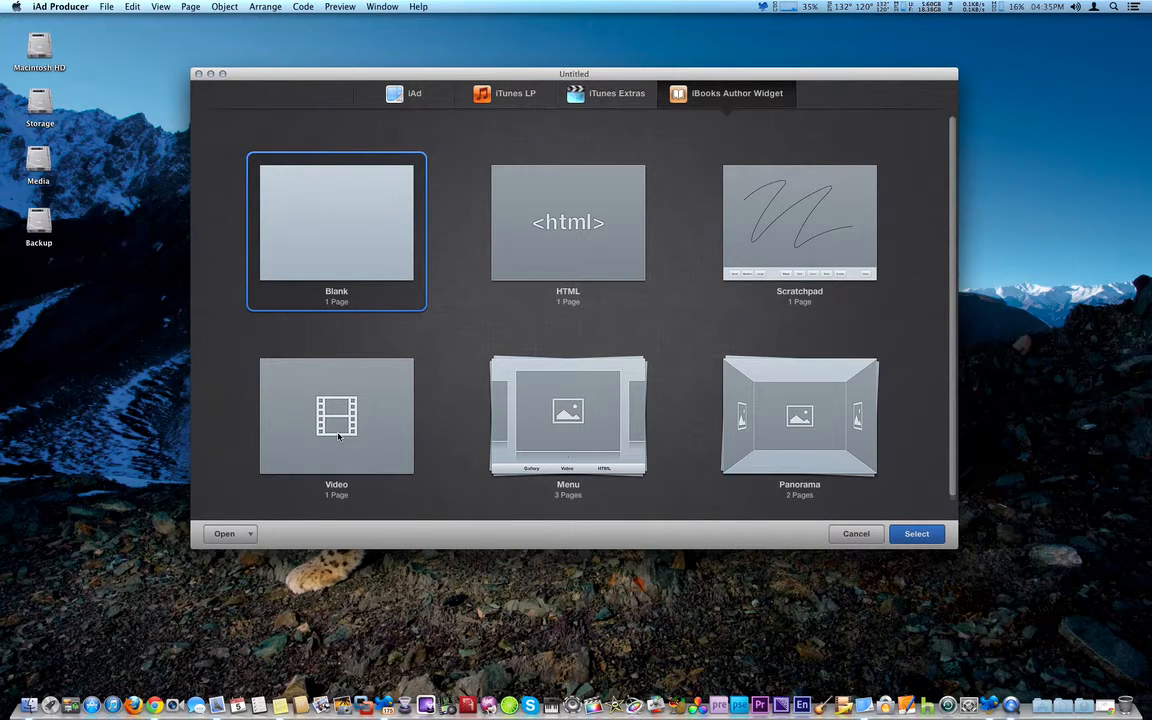
pyautogui.click(336, 414)
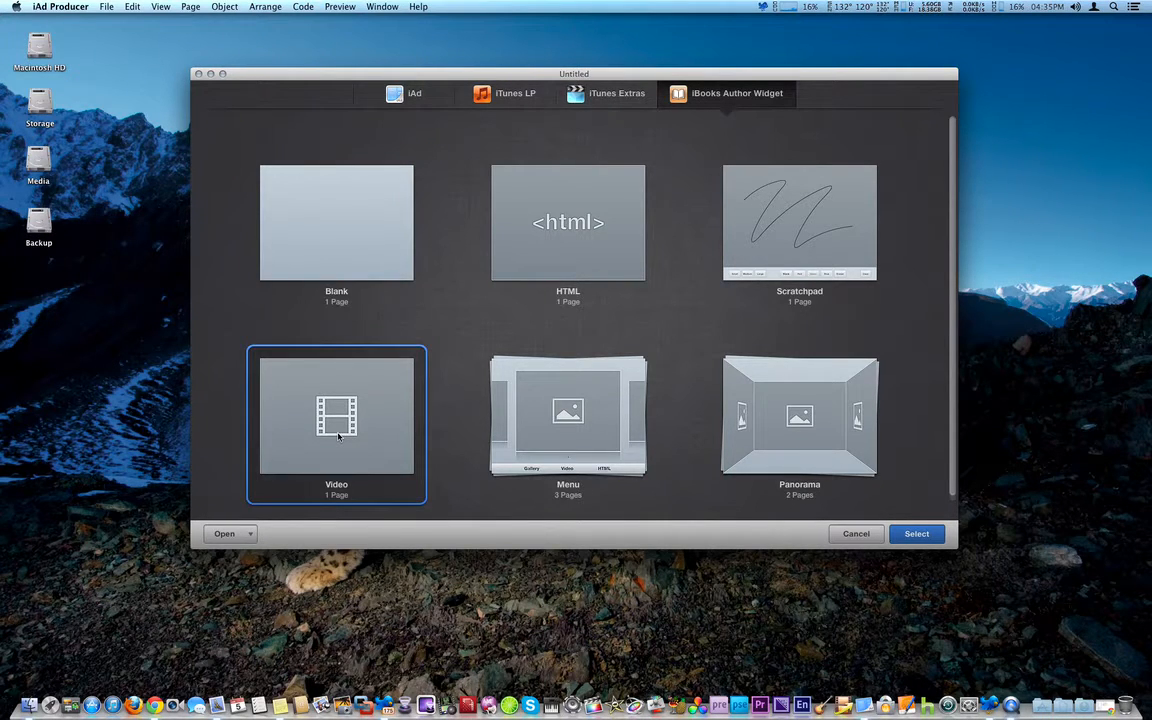
pyautogui.moveTo(680, 320)
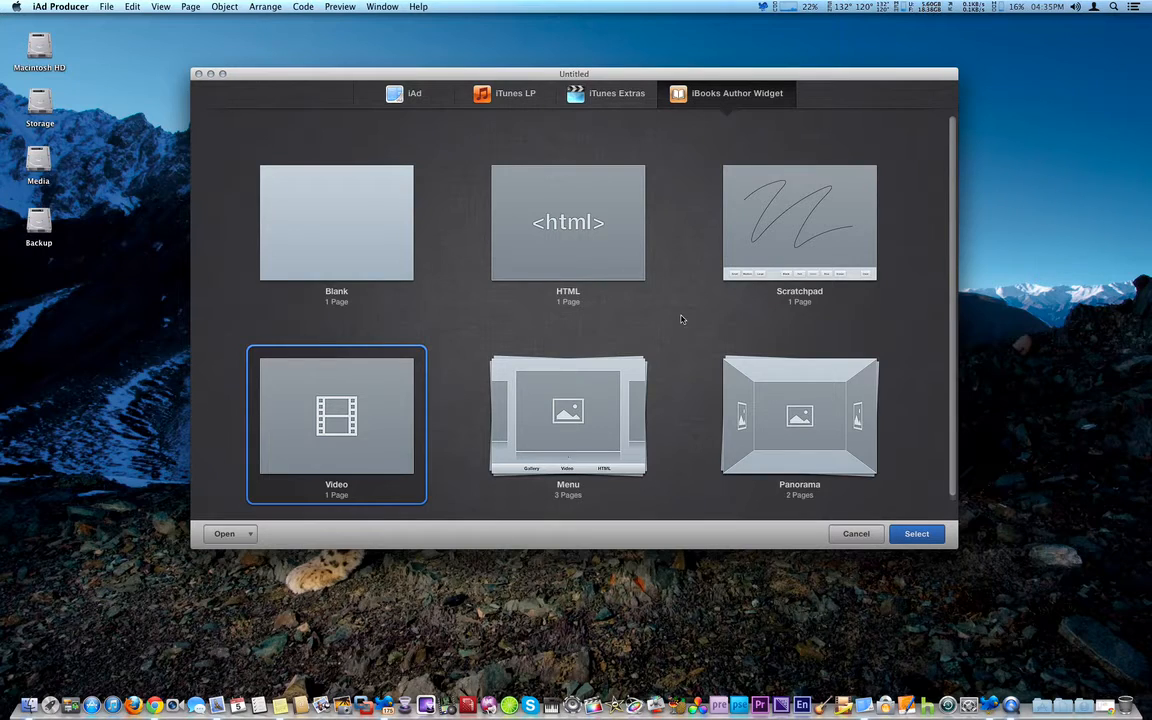